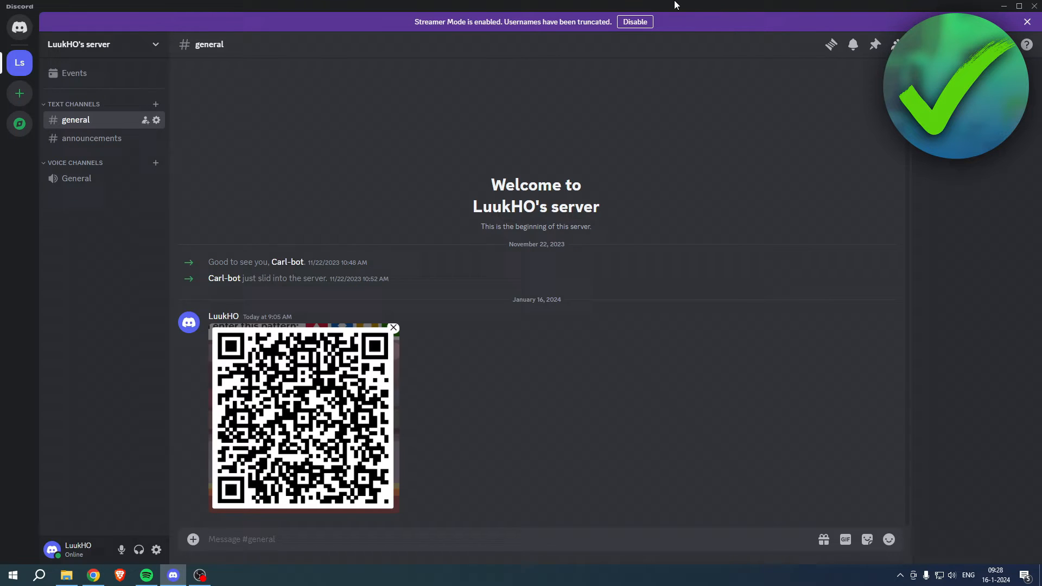
mouse_move(128, 384)
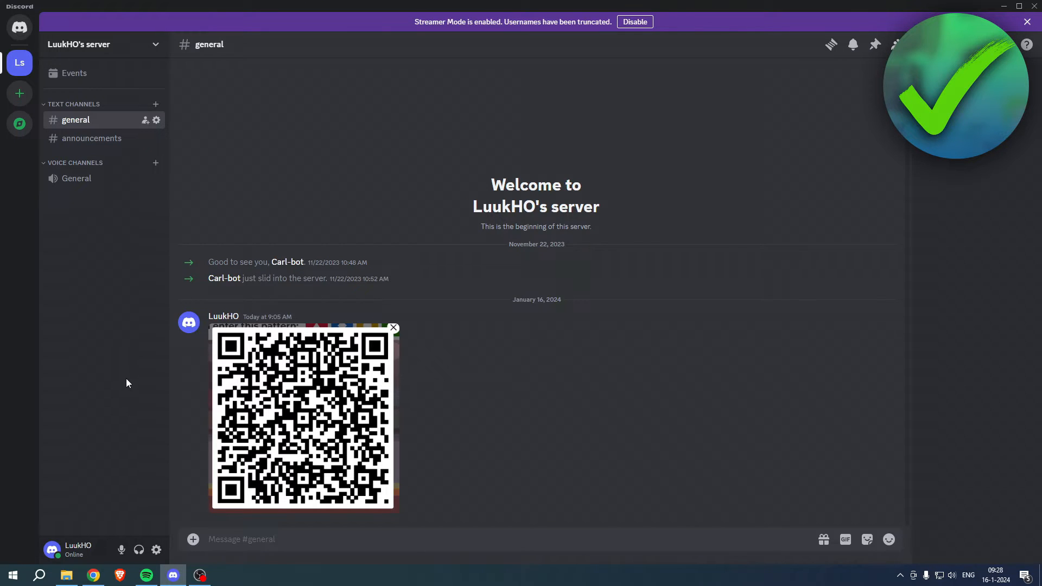
mouse_move(119, 390)
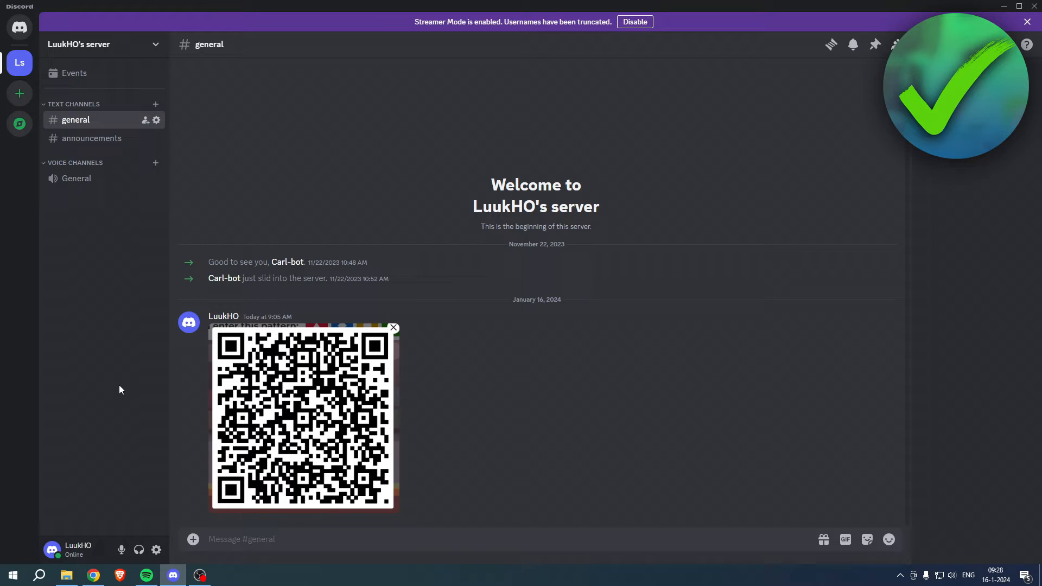
mouse_move(152, 499)
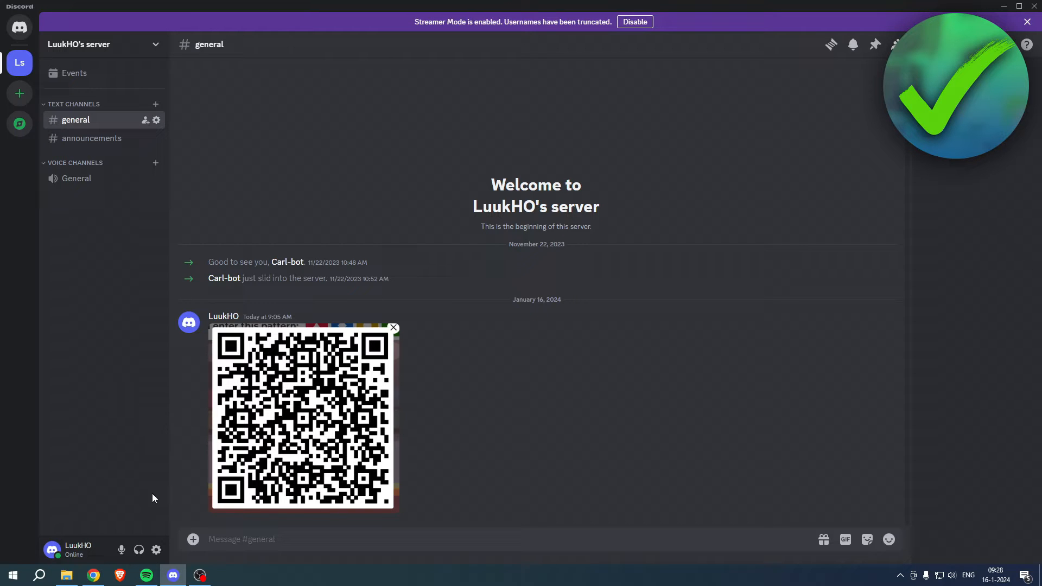
mouse_move(156, 550)
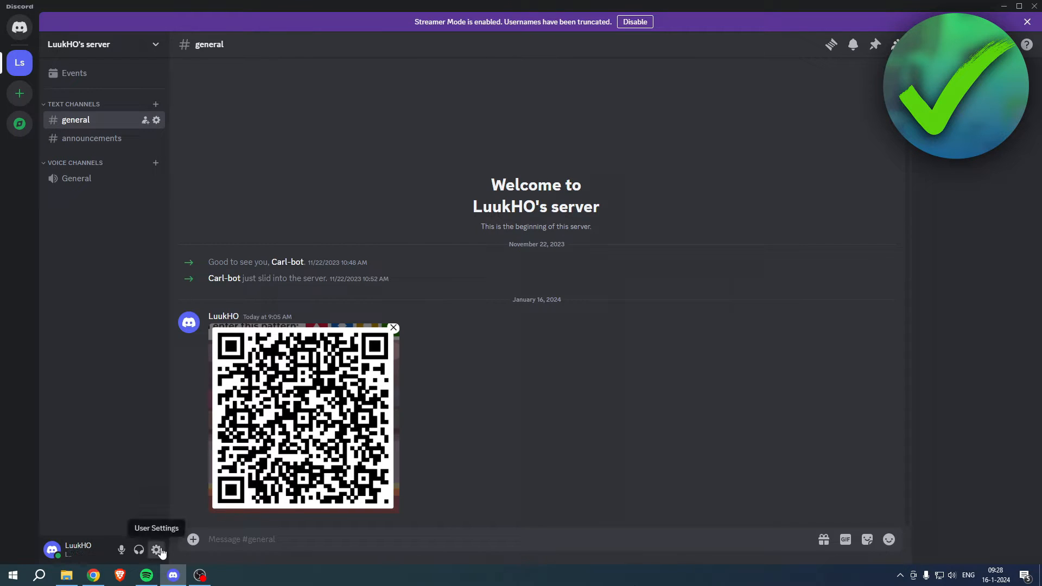
Go to User Settings > Connections, expand all services and choose Crunchyroll to connect.
click(159, 550)
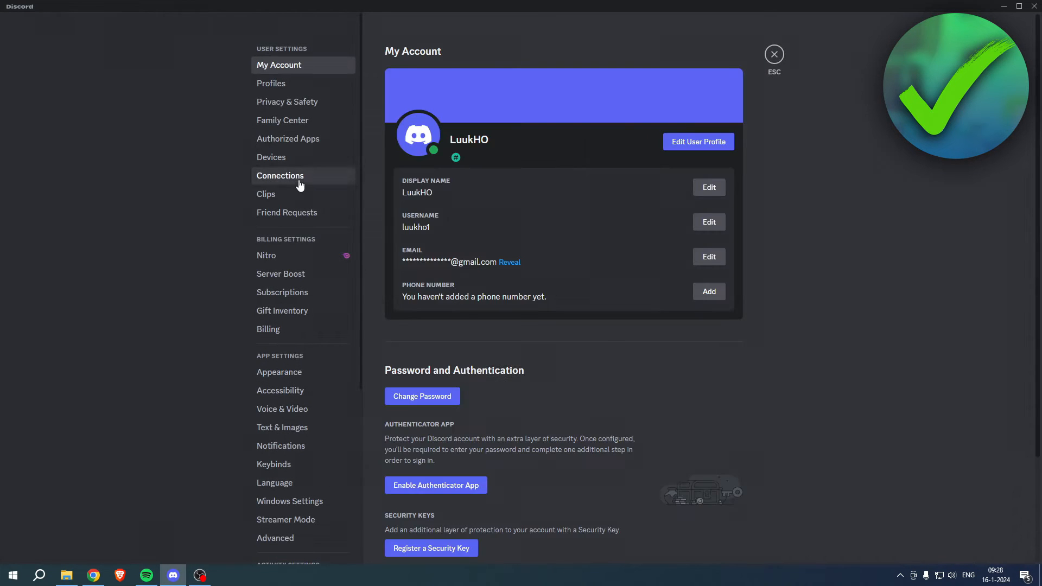
click(280, 176)
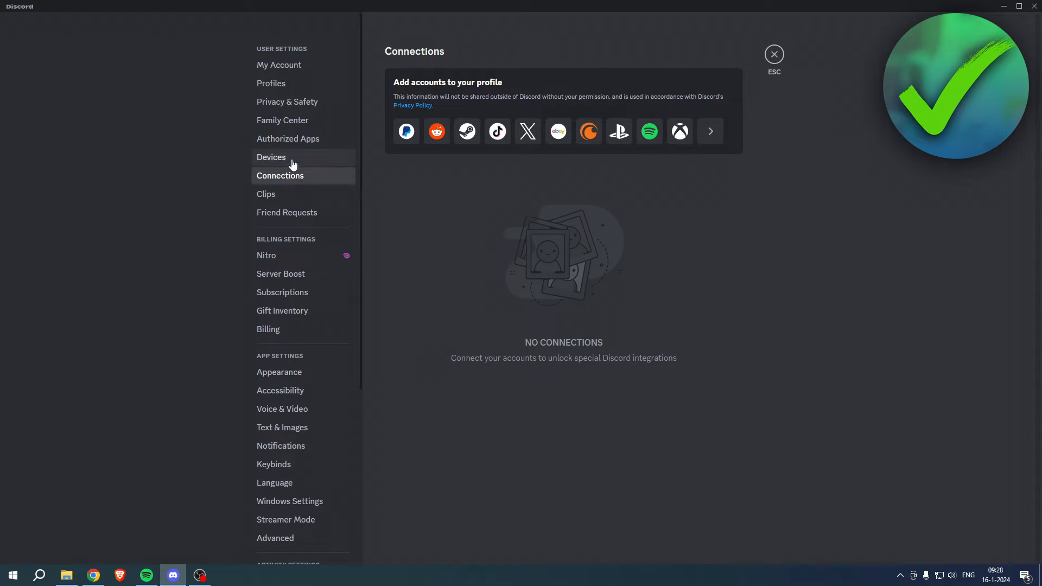
click(708, 131)
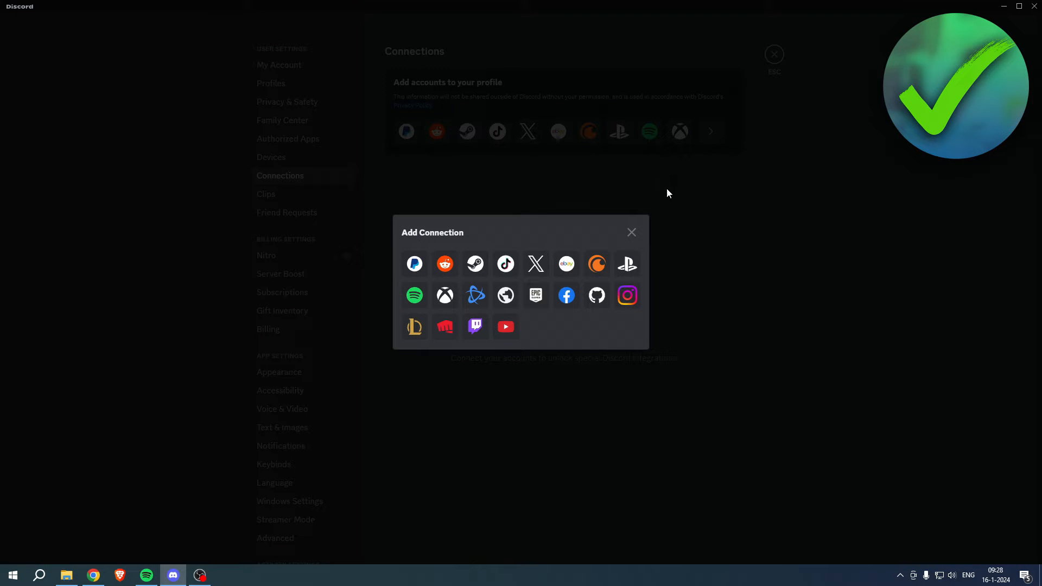
mouse_move(596, 265)
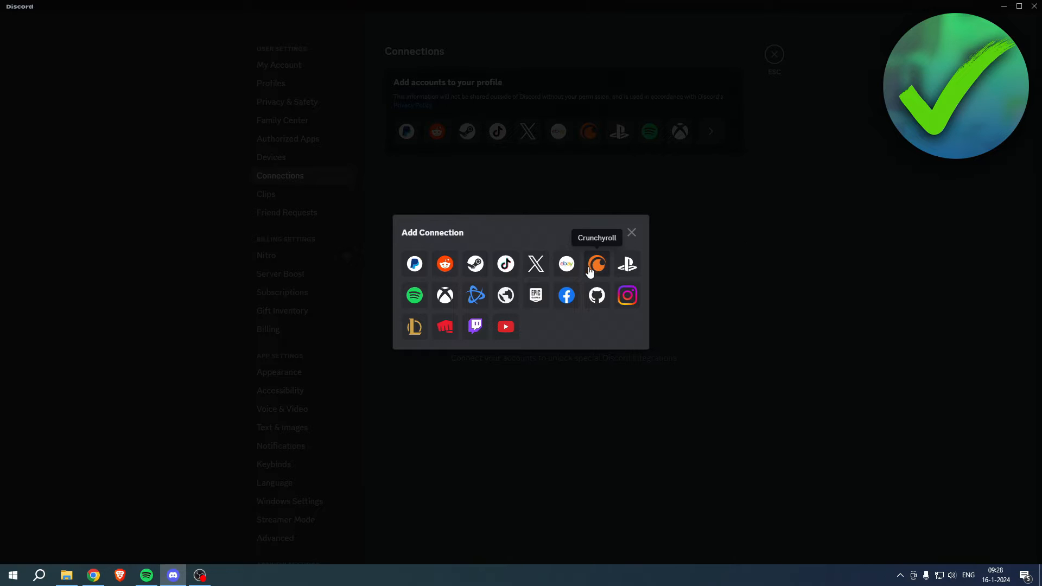
click(596, 264)
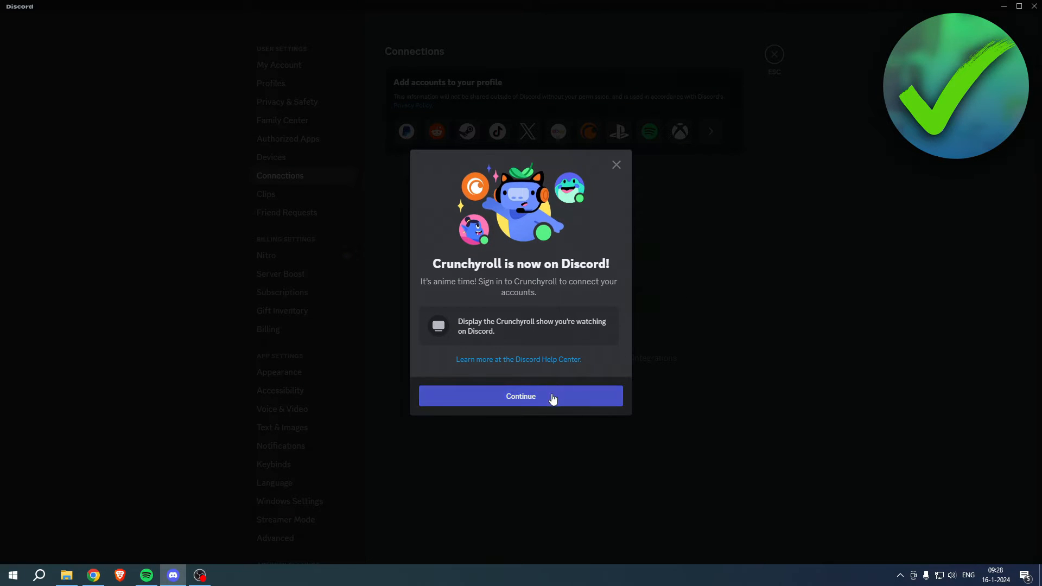
Continue to Crunchyroll sign-in and agree on the consent page to let Discord access the account.
click(520, 397)
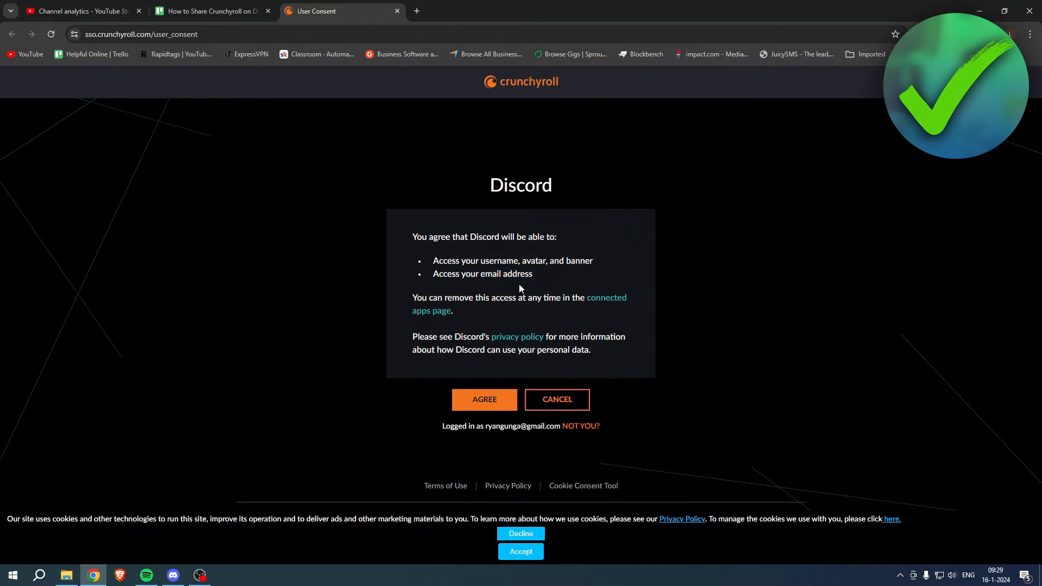
drag(412, 304, 601, 304)
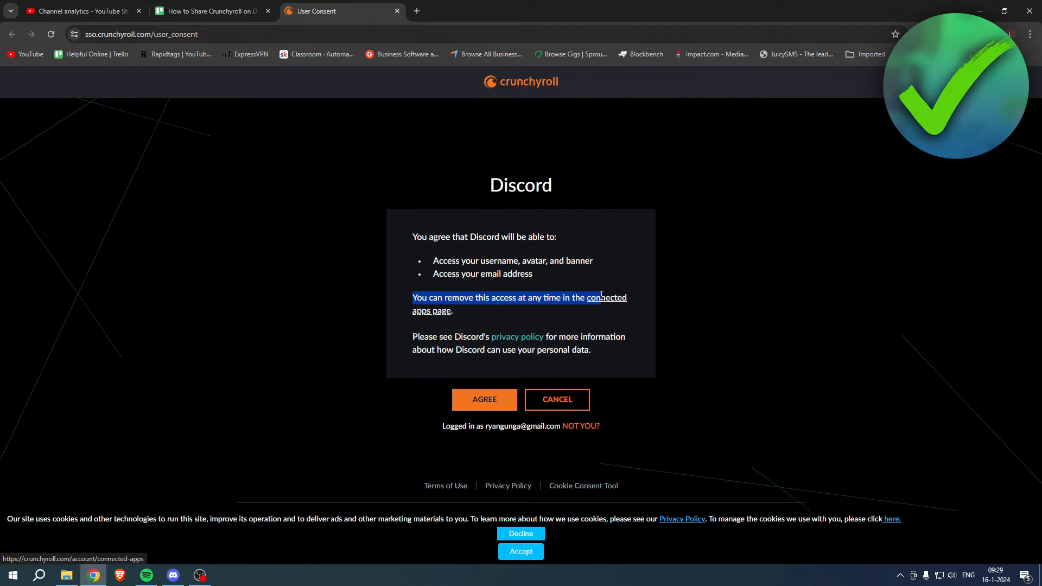
click(486, 259)
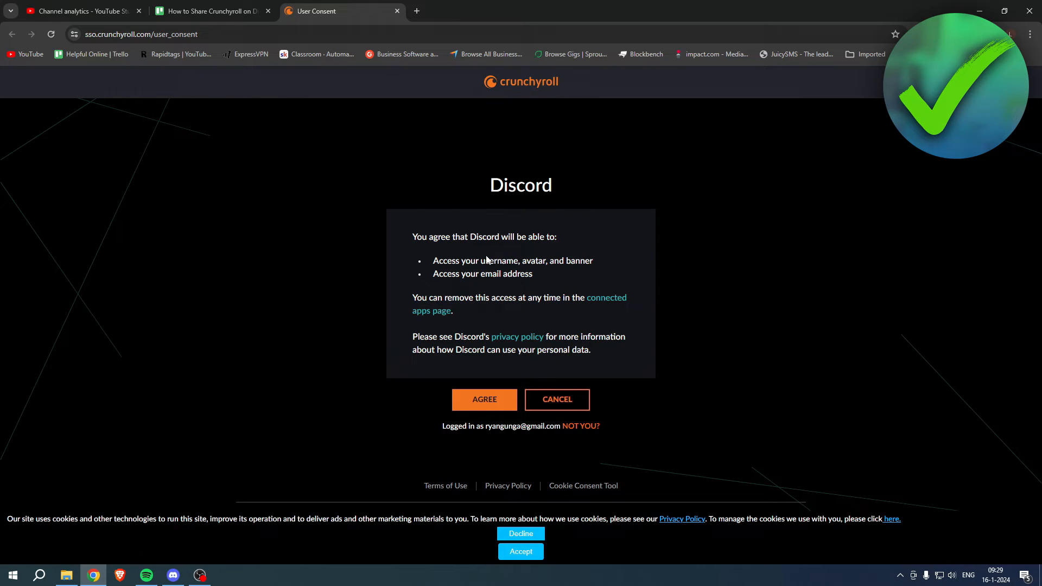
mouse_move(485, 399)
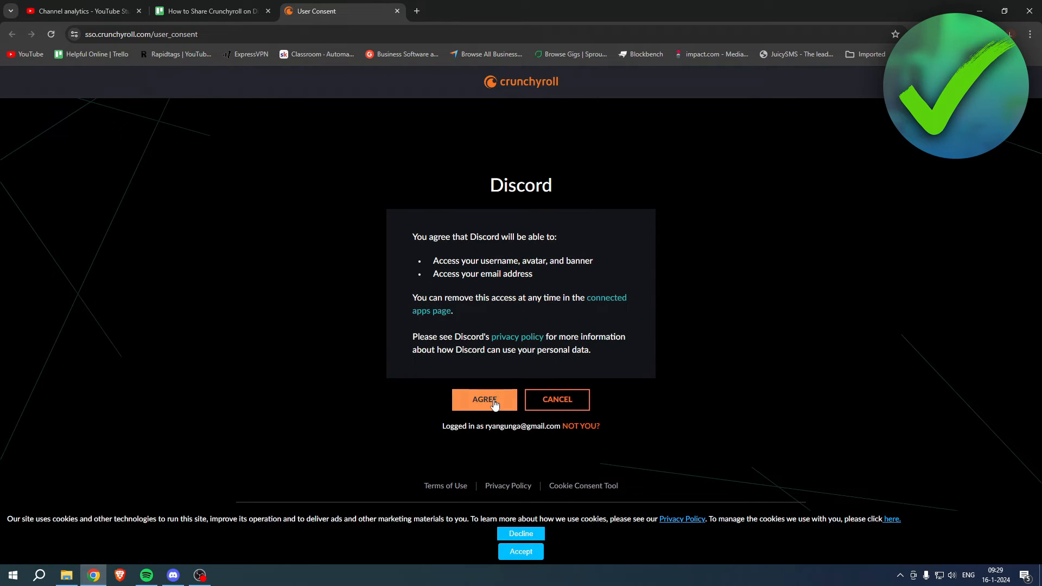
click(484, 399)
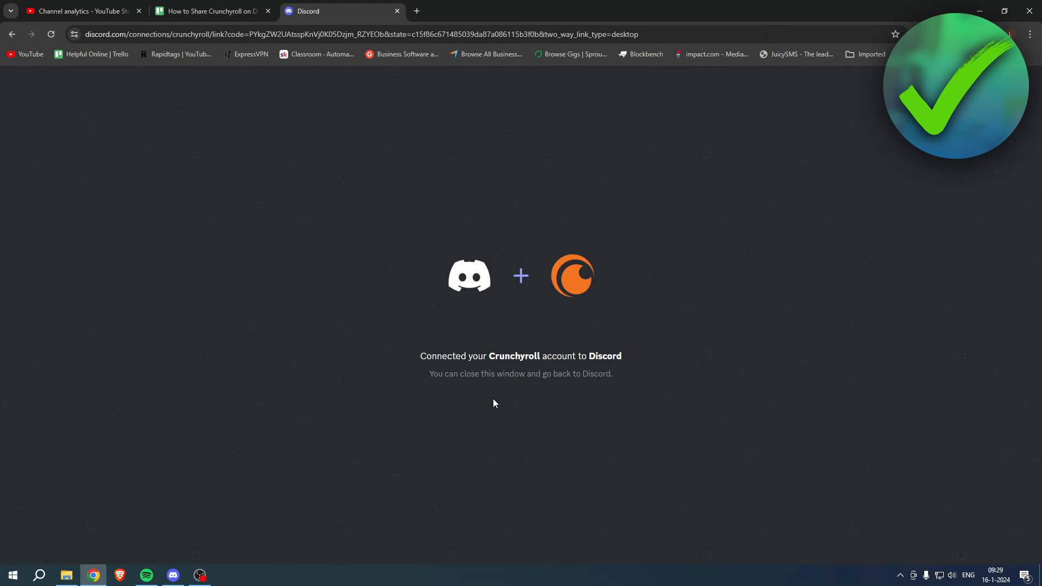
mouse_move(653, 347)
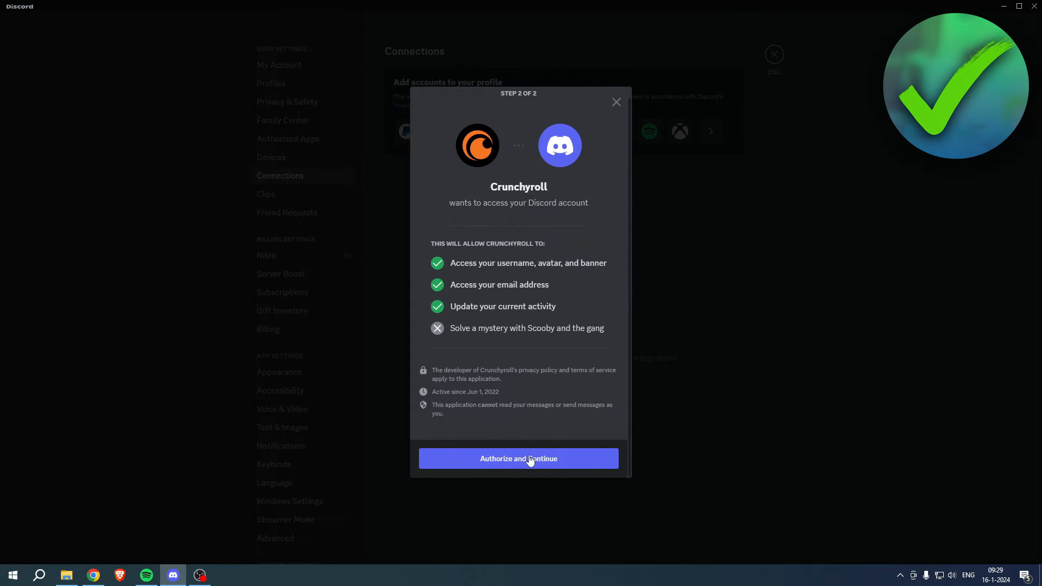
Authorize Crunchyroll in the Step 2 of 2 dialog and finish with Done so it shows under Connections.
click(517, 459)
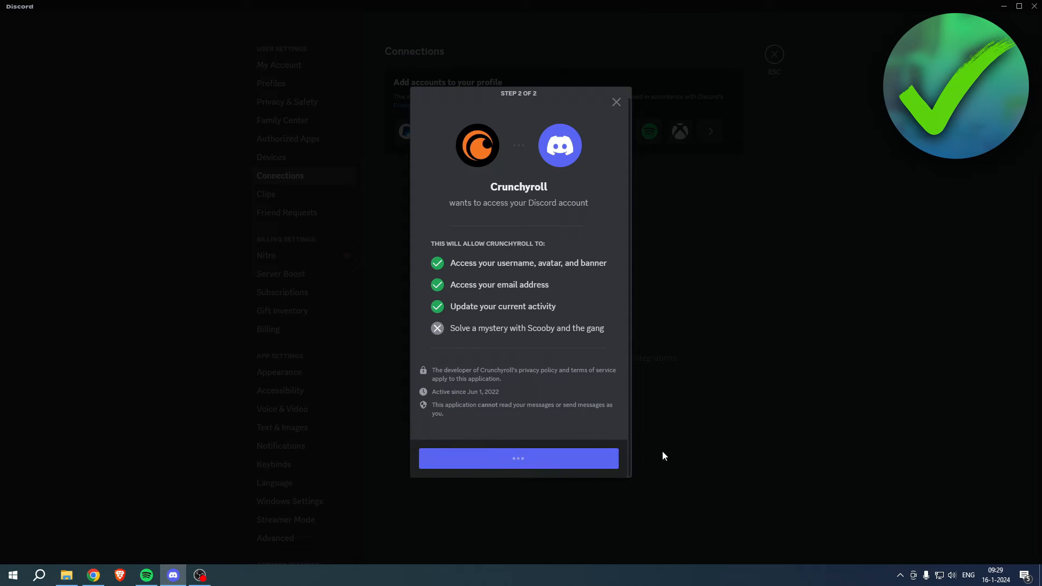
click(518, 458)
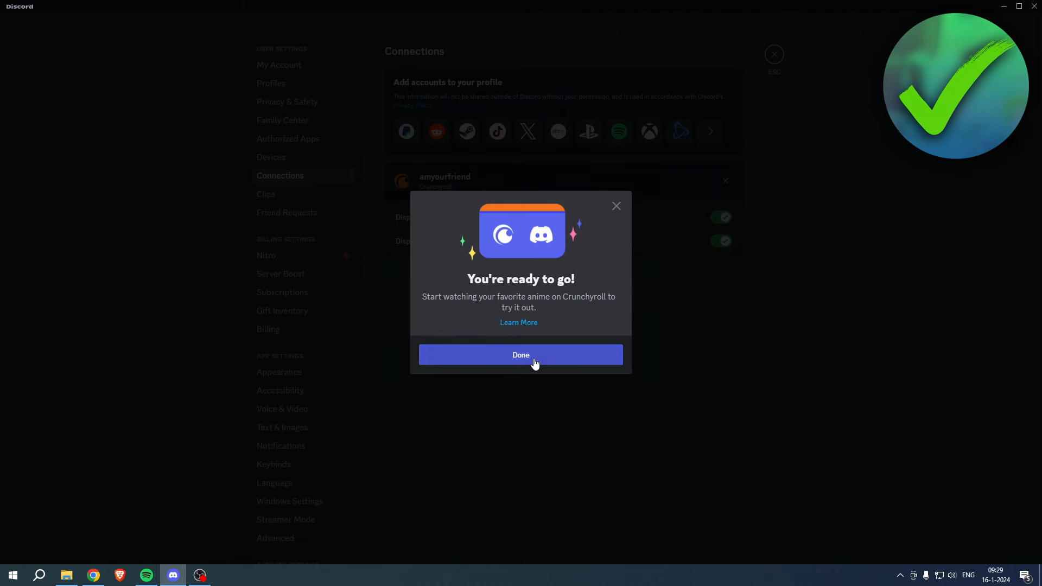
click(520, 354)
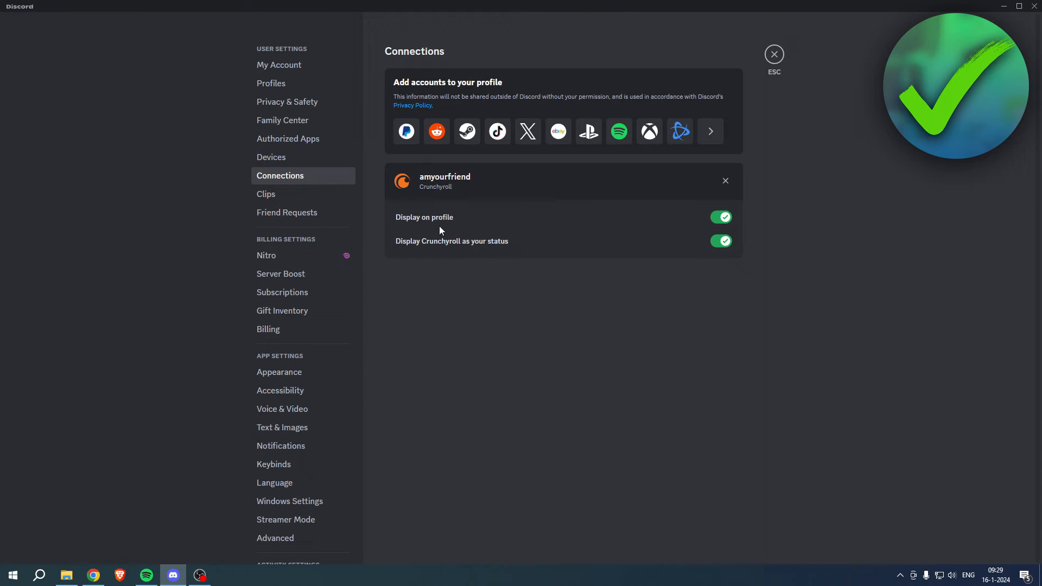
mouse_move(397, 234)
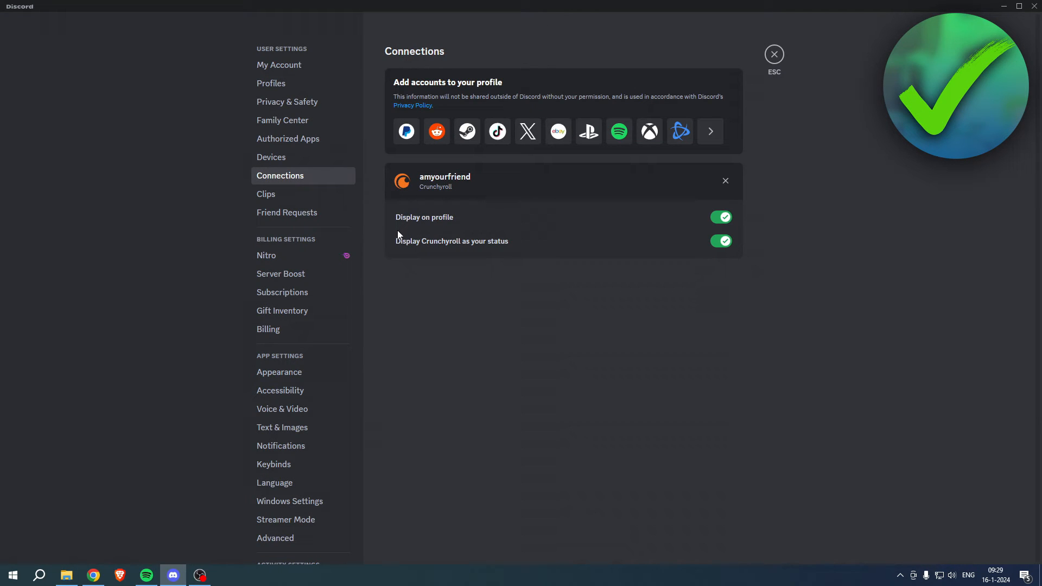
mouse_move(437, 247)
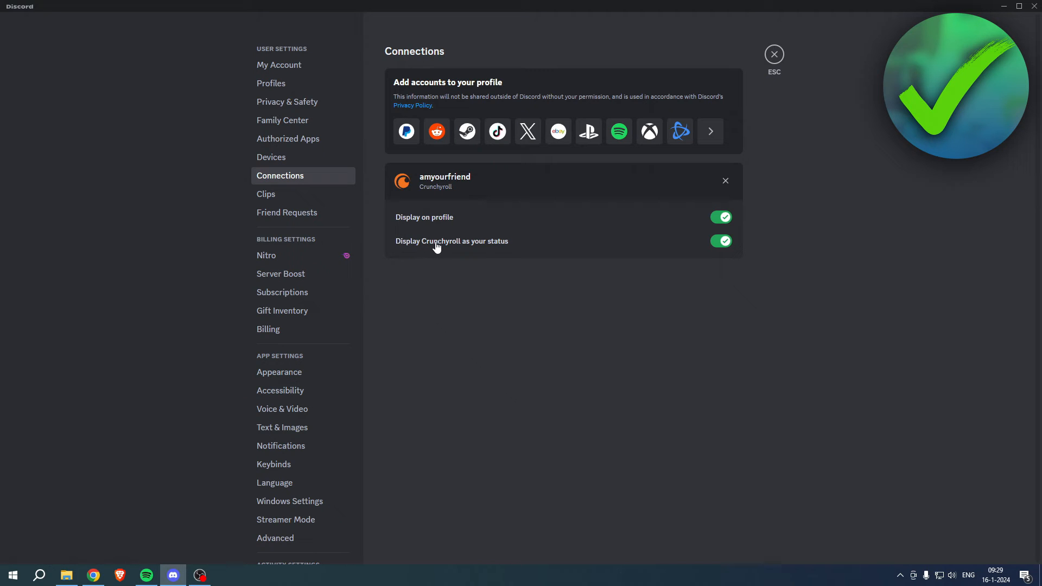
Close settings back to the server's general channel with the Crunchyroll home page alongside.
click(773, 53)
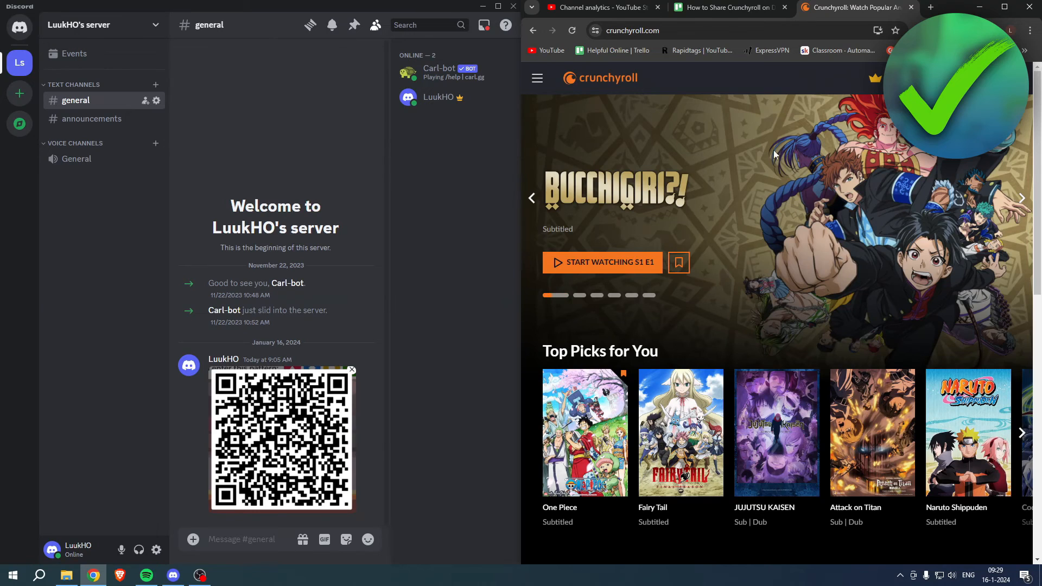
Resume One Piece episode E1073 from Continue Watching so Discord shows 'Watching Crunchyroll'.
scroll(down, 3)
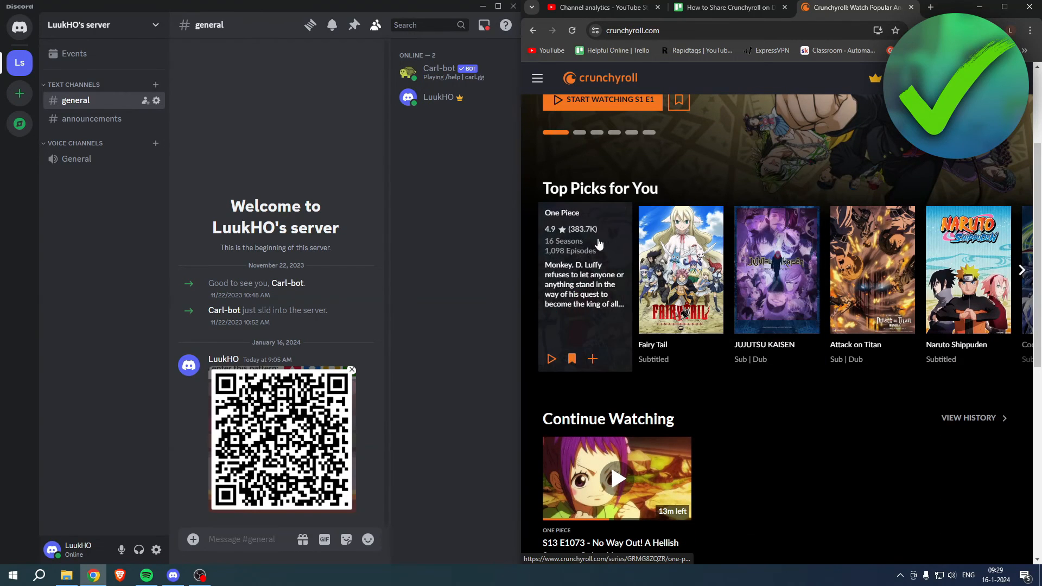
click(617, 477)
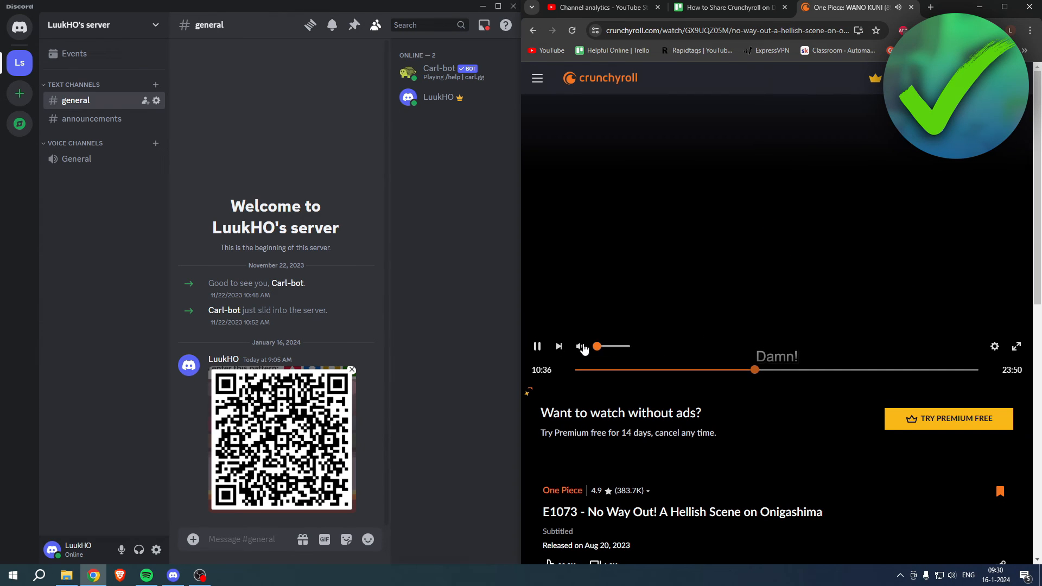
click(579, 347)
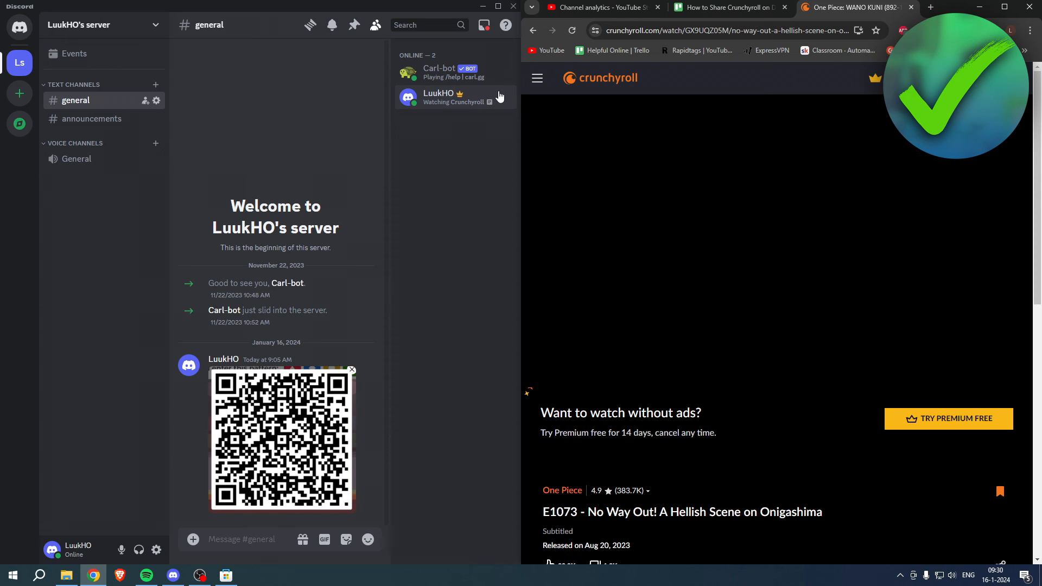
click(438, 96)
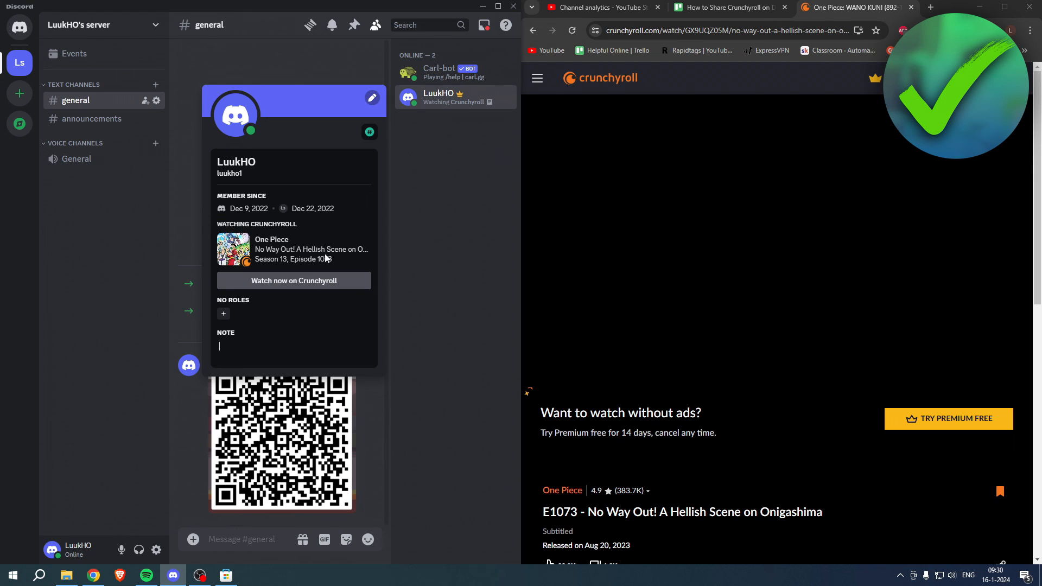
mouse_move(283, 286)
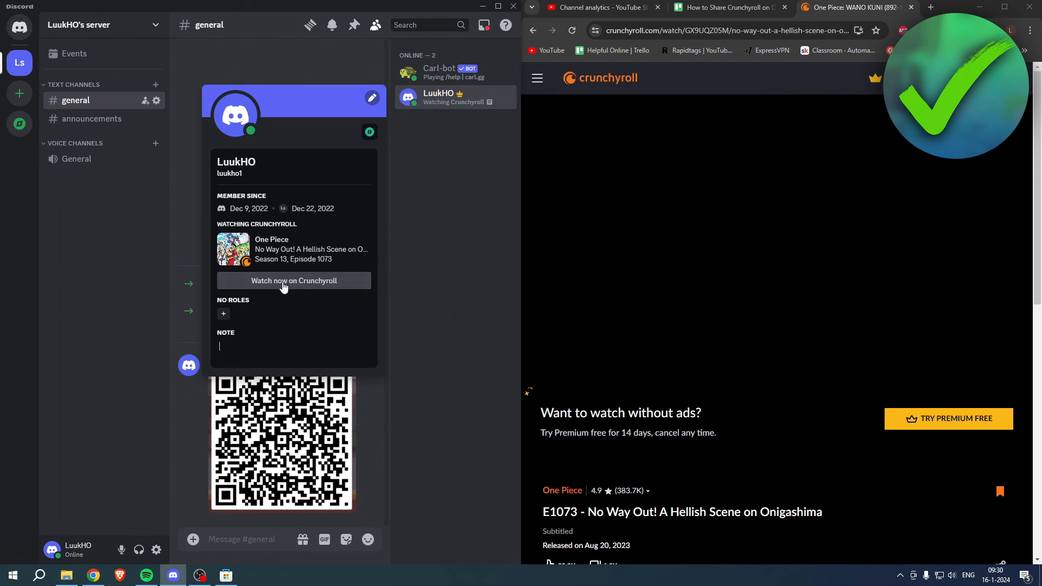
click(427, 280)
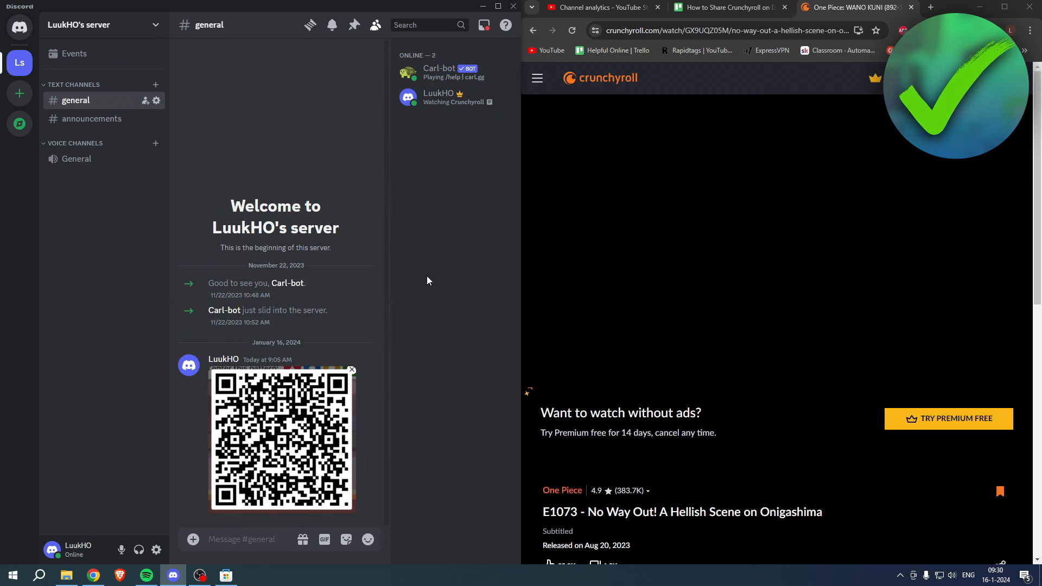